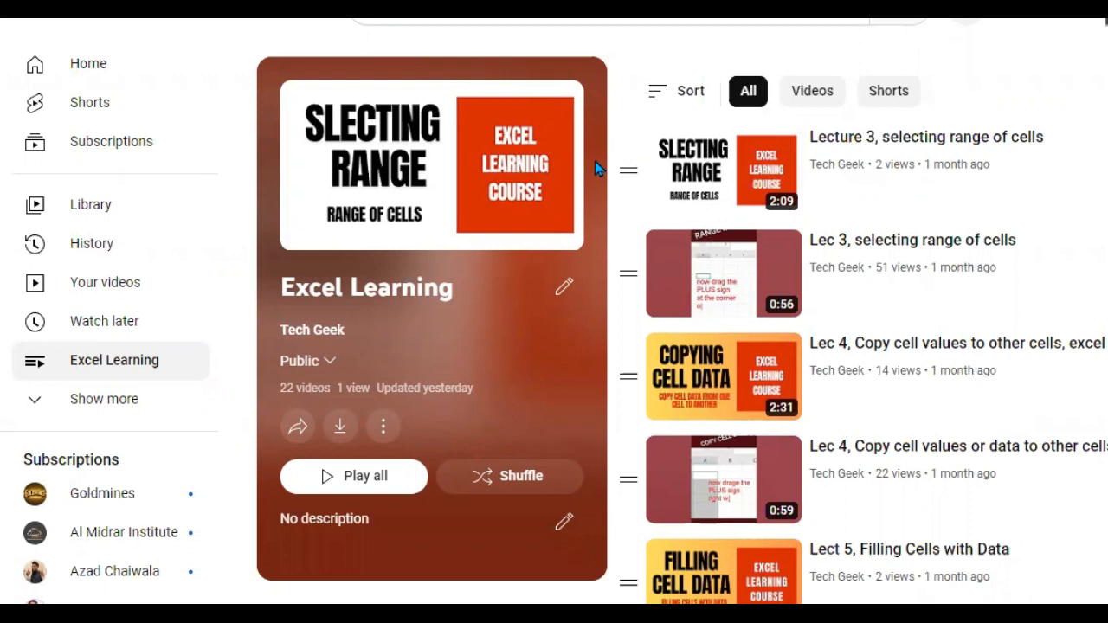
mouse_move(478, 335)
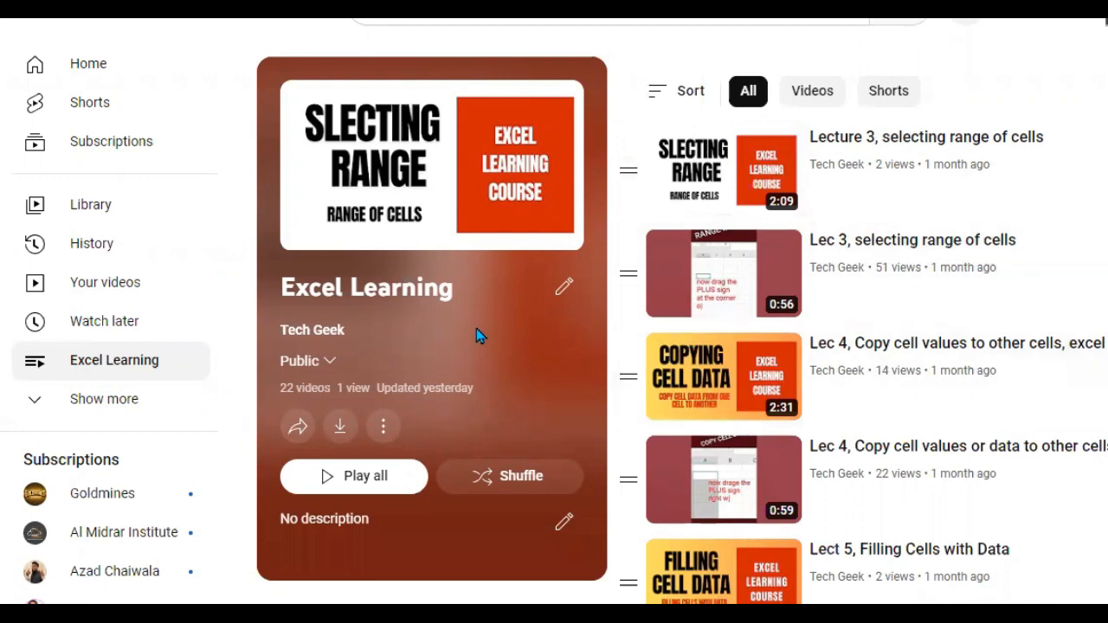
- Review the student table, selecting and clearing the Age and Marks data
scroll("down", 3)
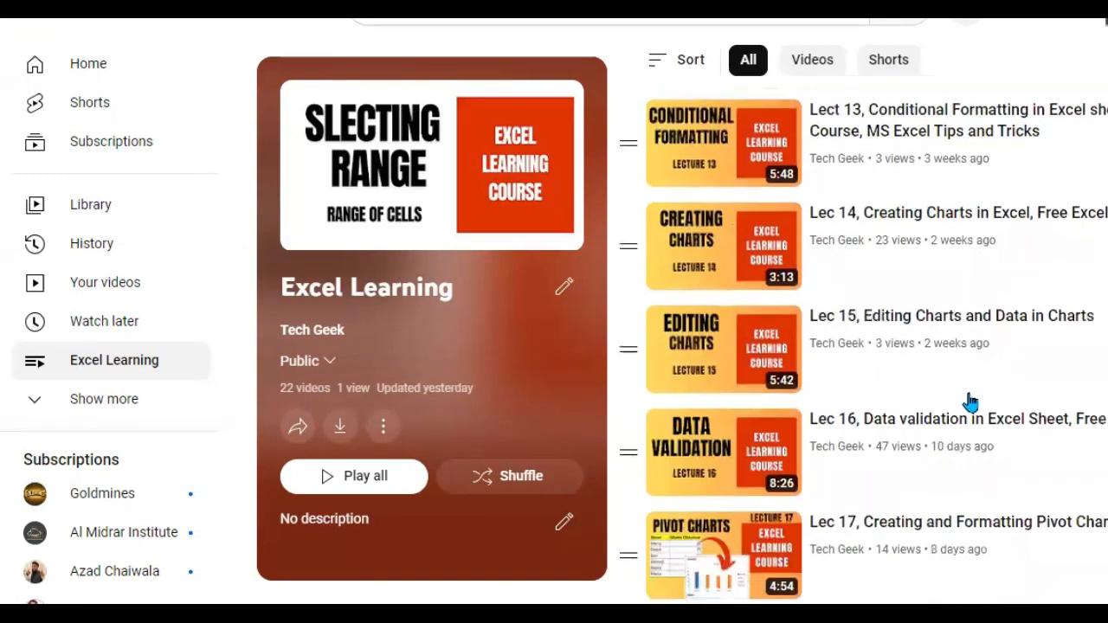
scroll("down", 3)
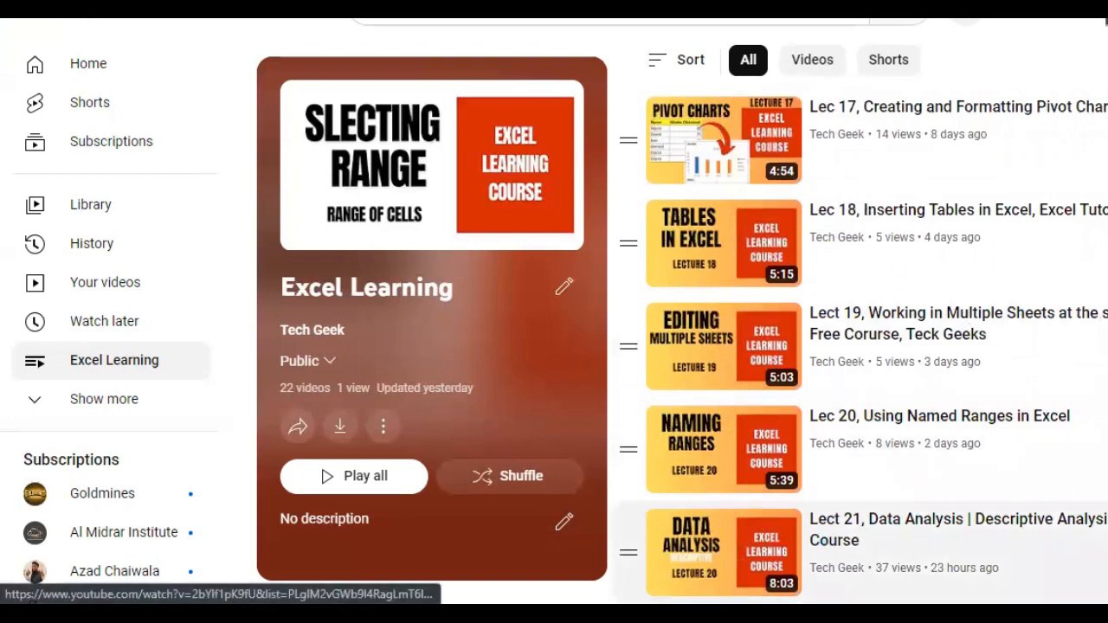
mouse_move(1083, 450)
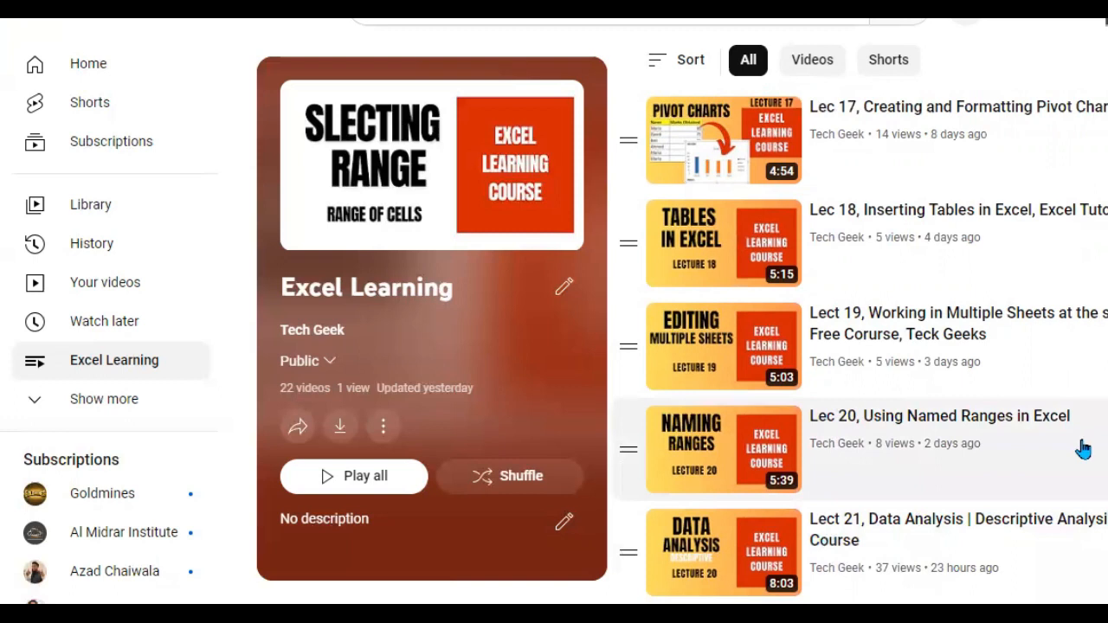
mouse_move(948, 519)
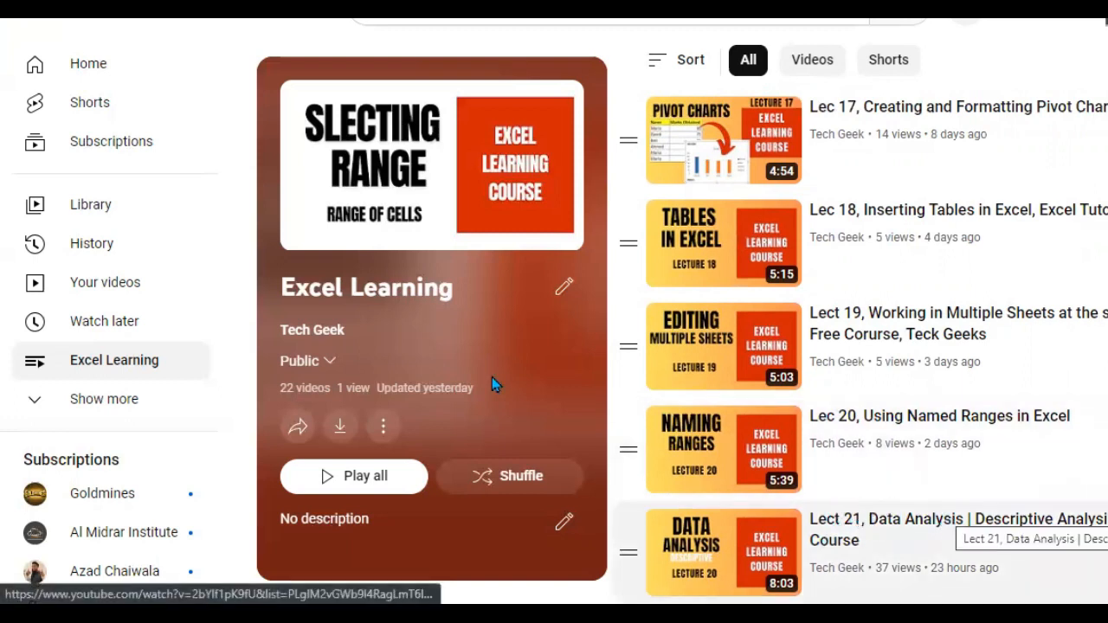
scroll("up", 3)
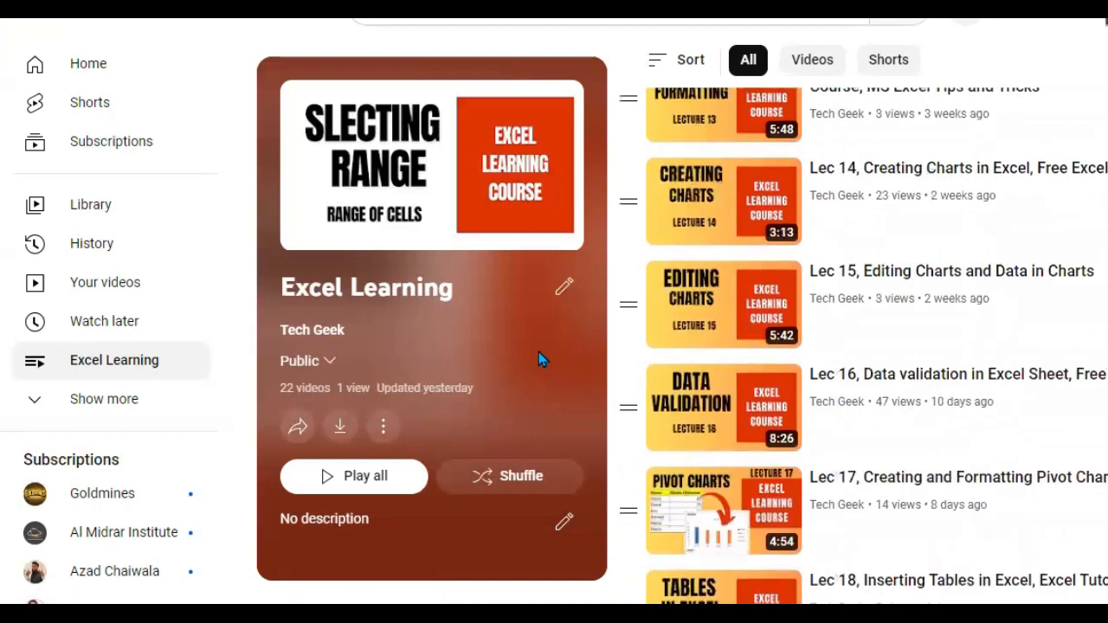
scroll("up", 3)
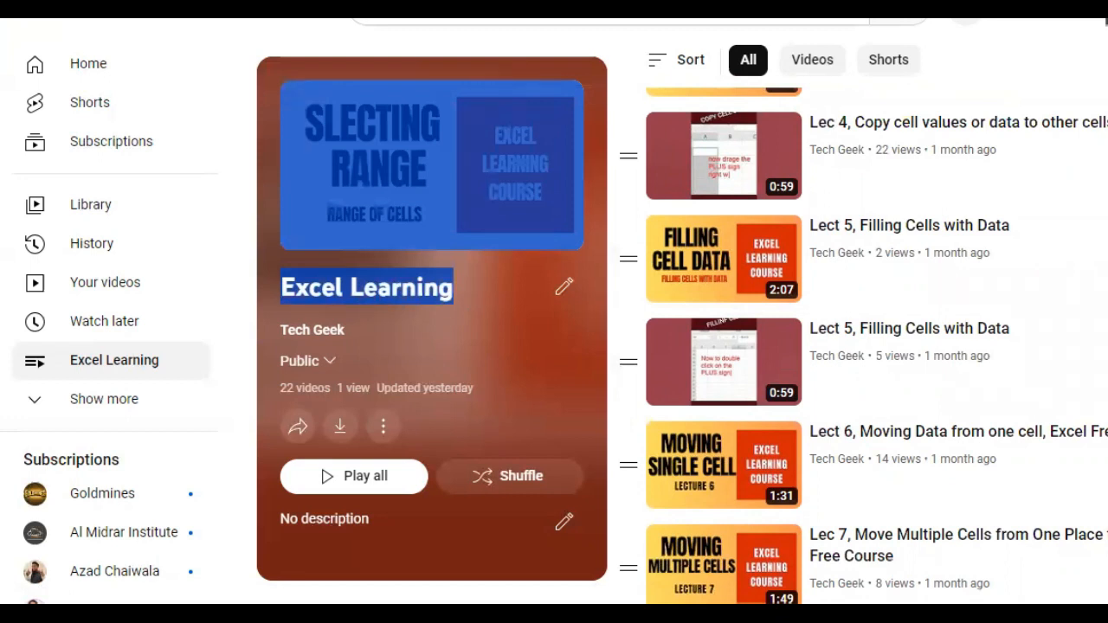
mouse_move(1084, 361)
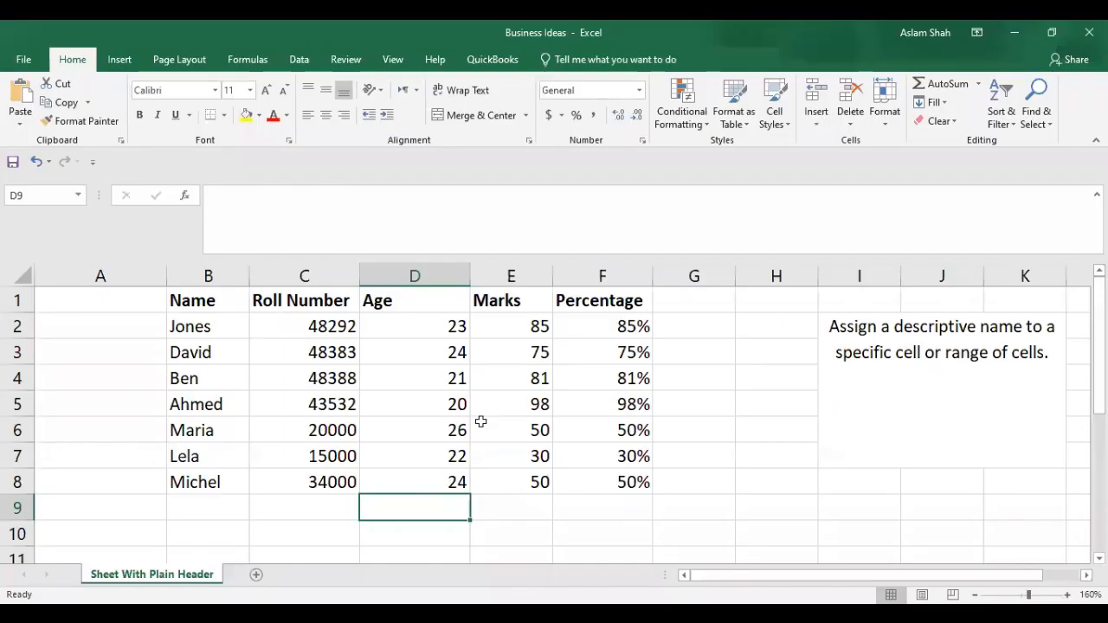
mouse_move(232, 377)
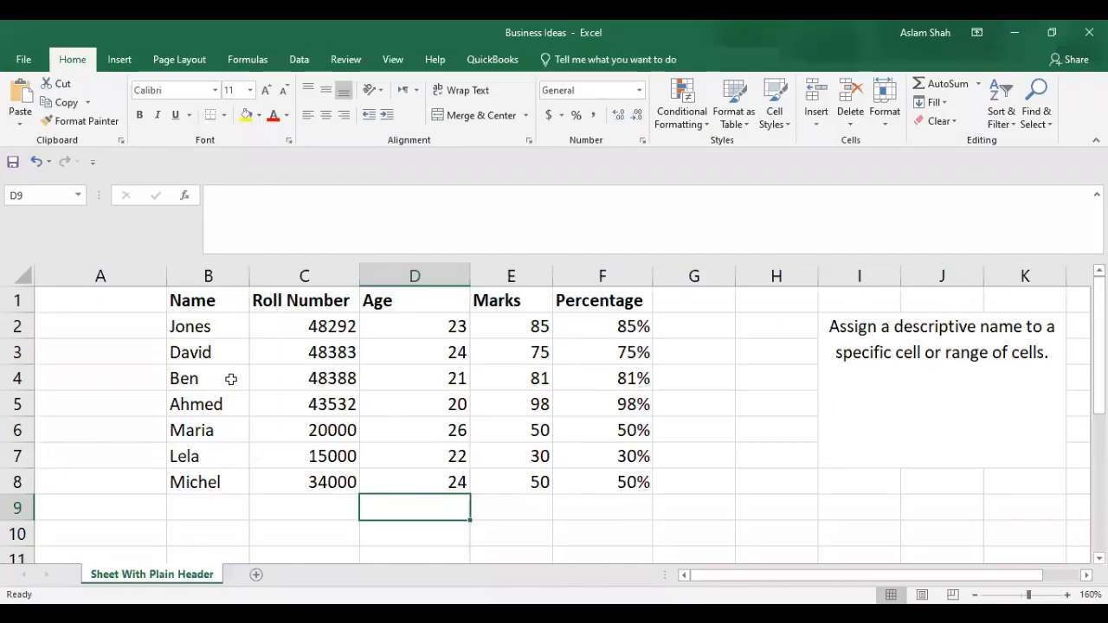
left_click_drag(192, 301, 634, 481)
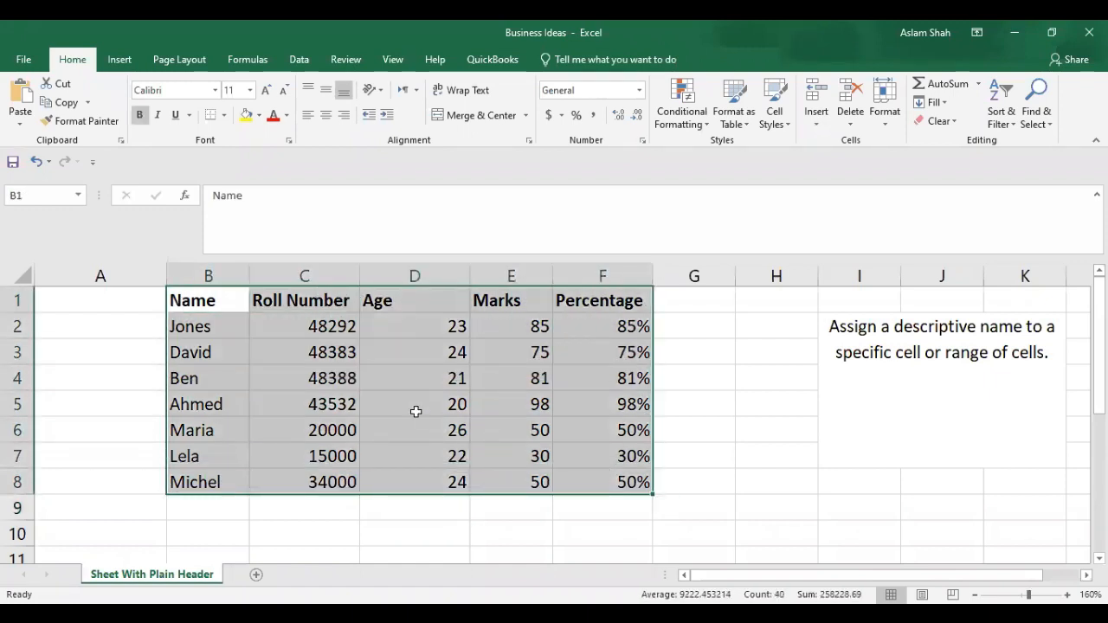
mouse_move(412, 324)
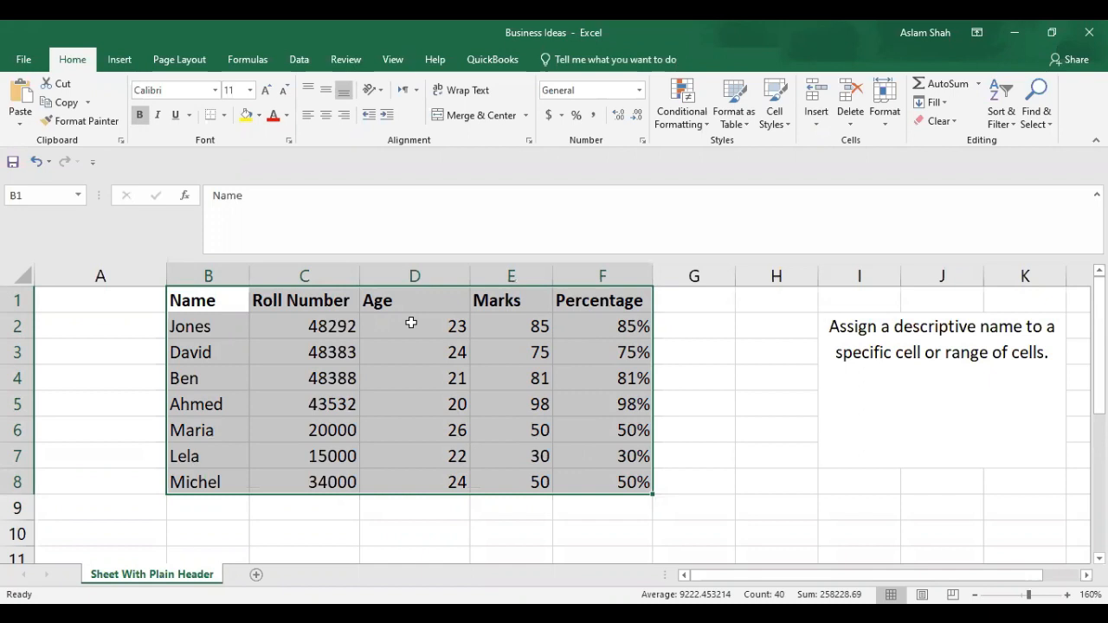
left_click(414, 325)
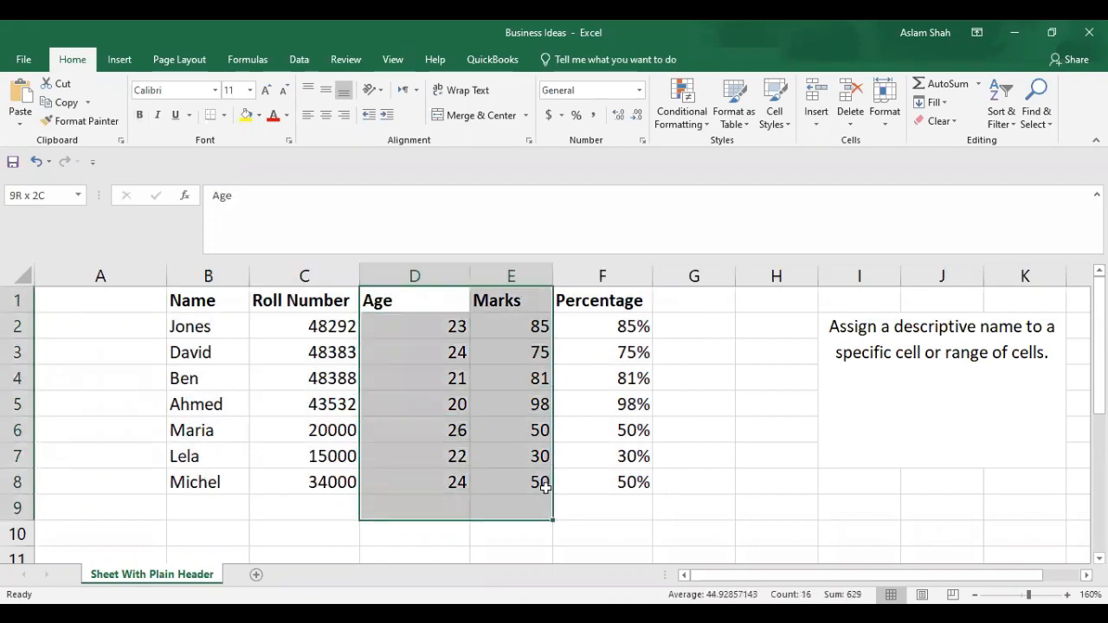
left_click(414, 301)
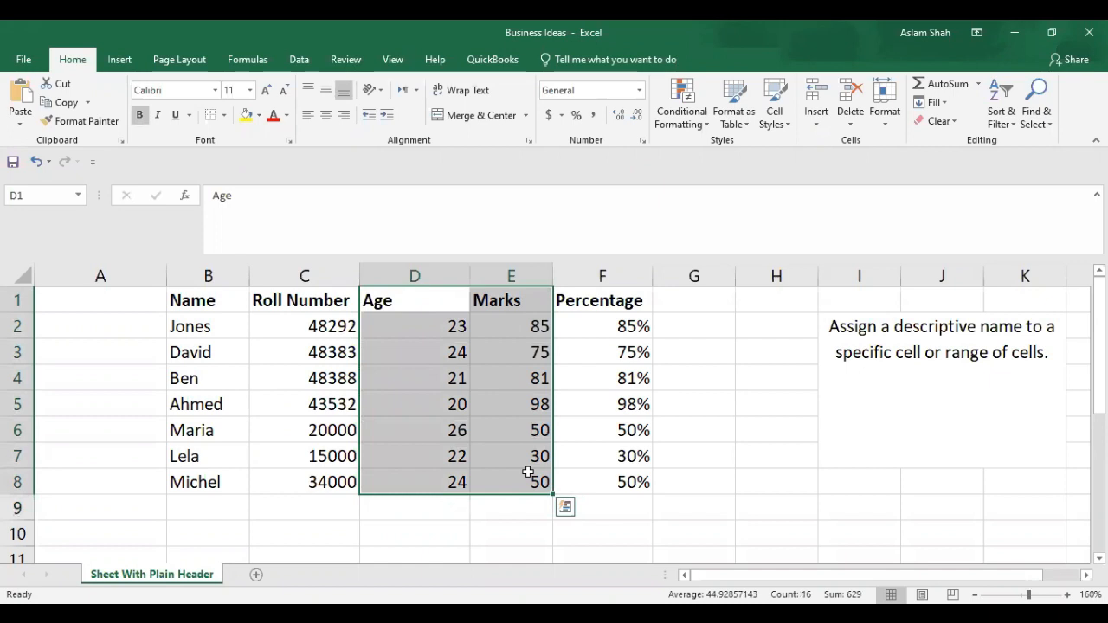
left_click(414, 326)
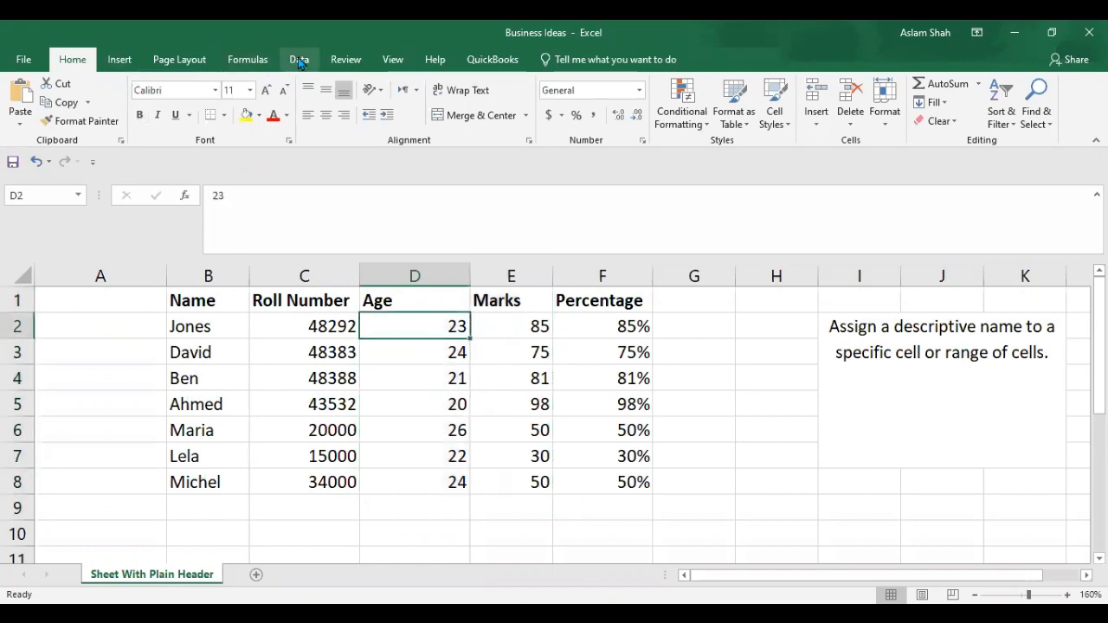
- Start Data Analysis from the Data tab and choose Regression as the tool
left_click(298, 59)
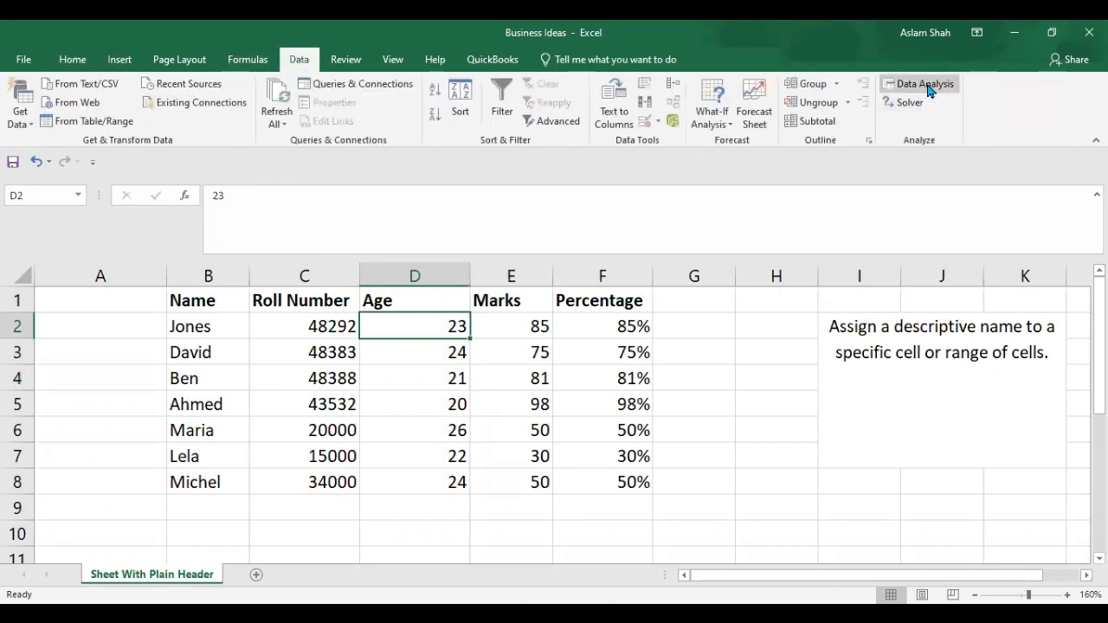
left_click(924, 83)
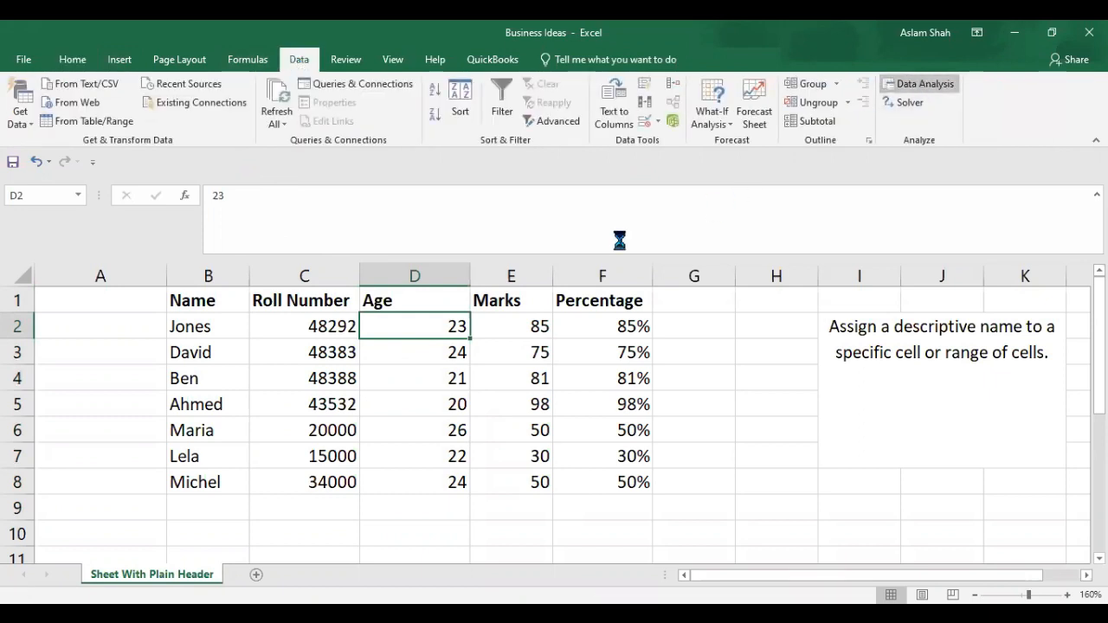
left_click(924, 83)
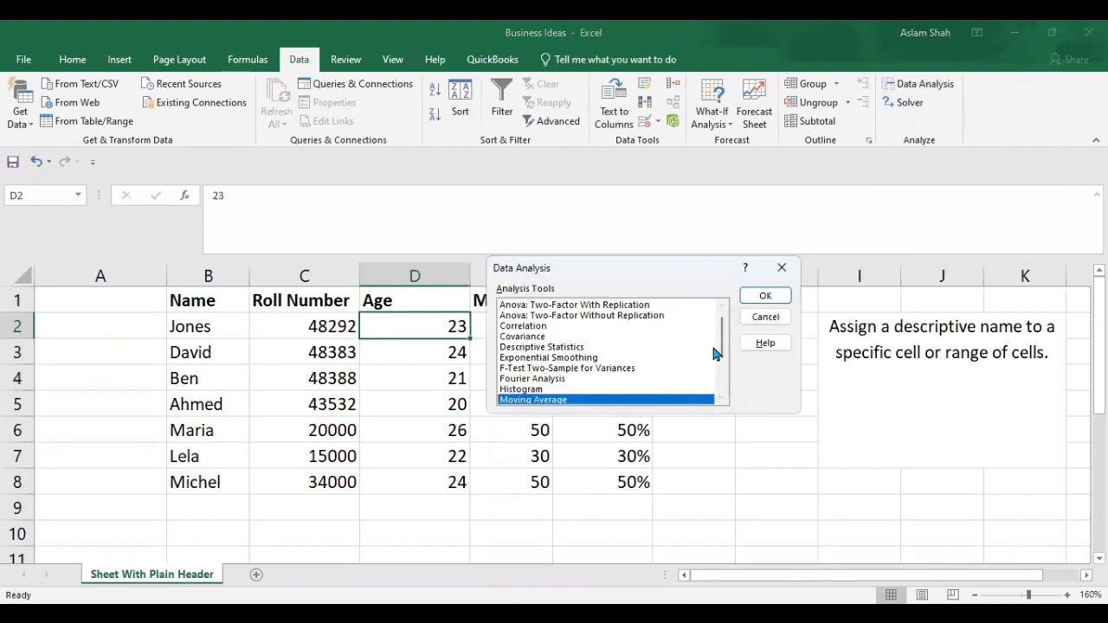
scroll("down", 3)
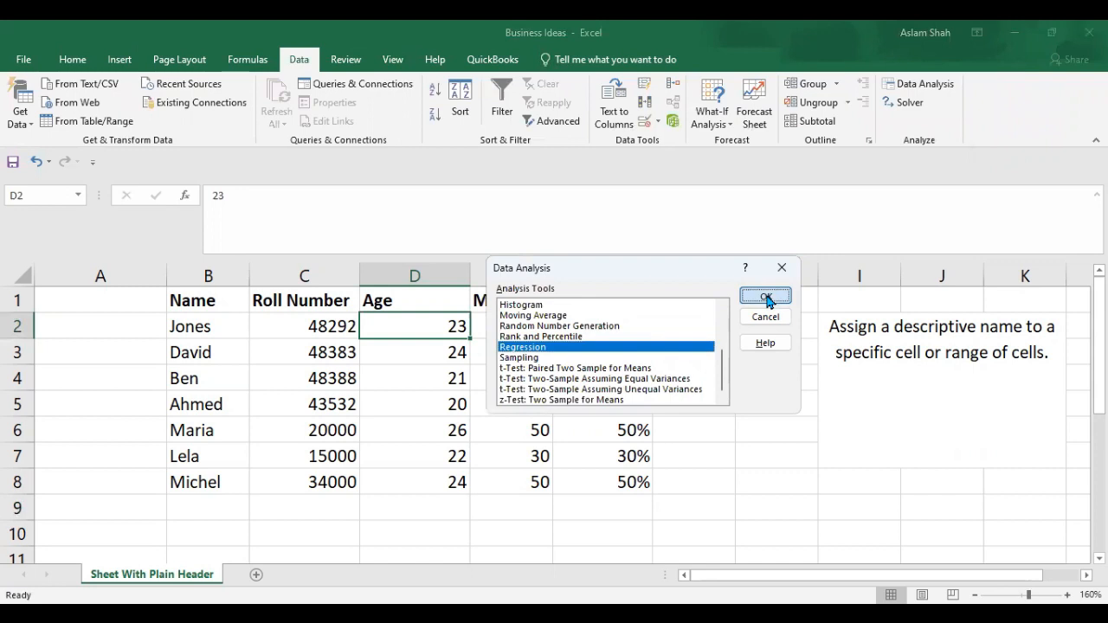
left_click(765, 298)
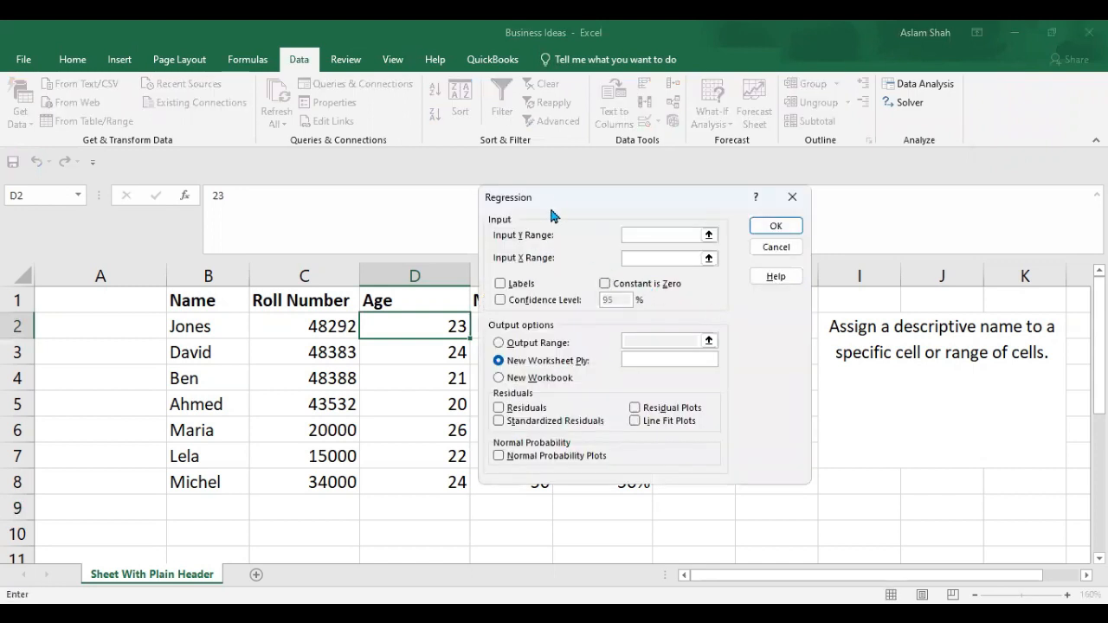
- Move the Regression settings aside and pick the Age and Marks input ranges
left_click(661, 235)
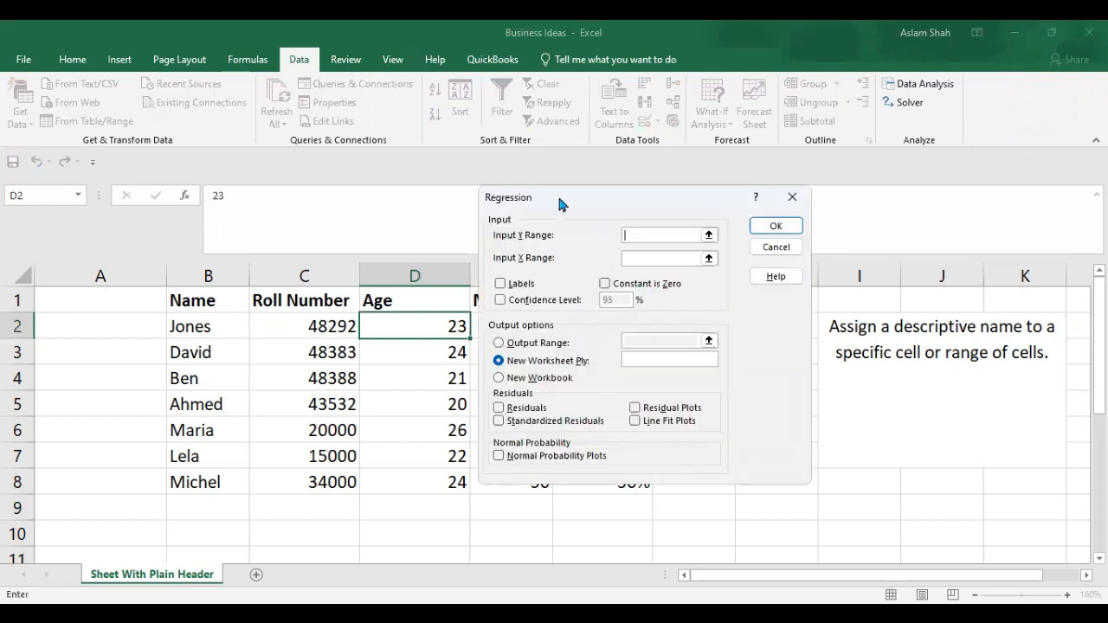
left_click_drag(554, 197, 783, 212)
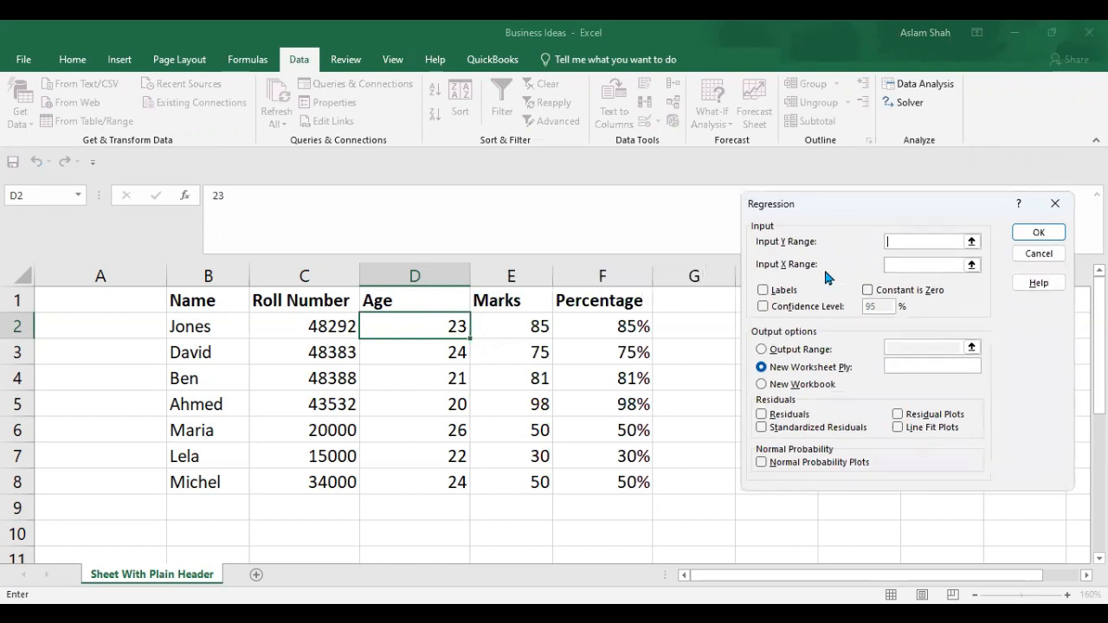
mouse_move(419, 327)
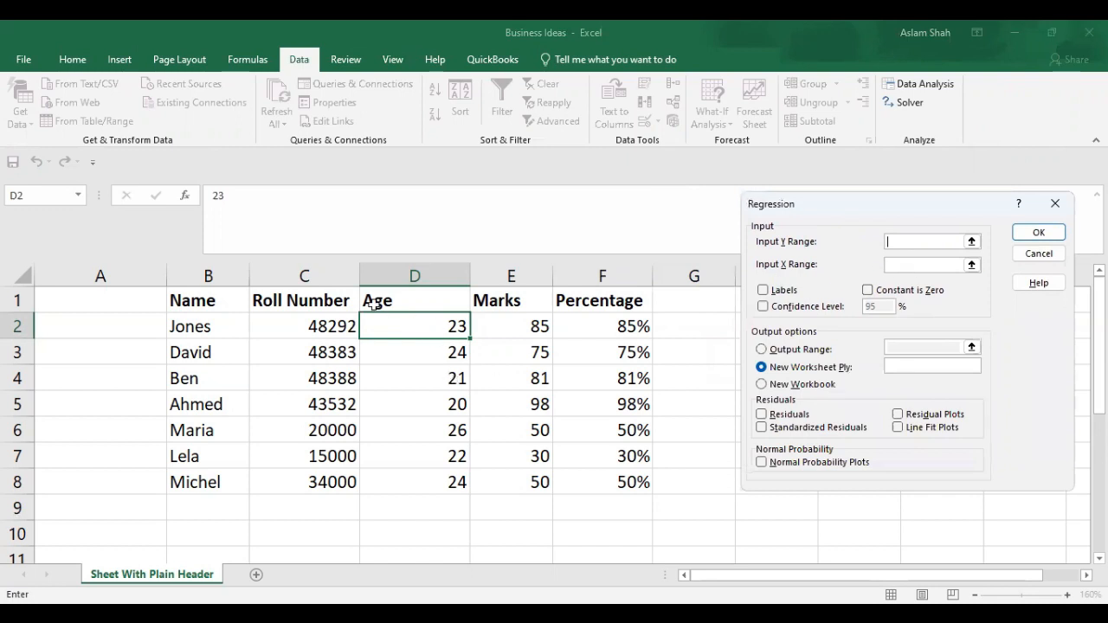
mouse_move(425, 315)
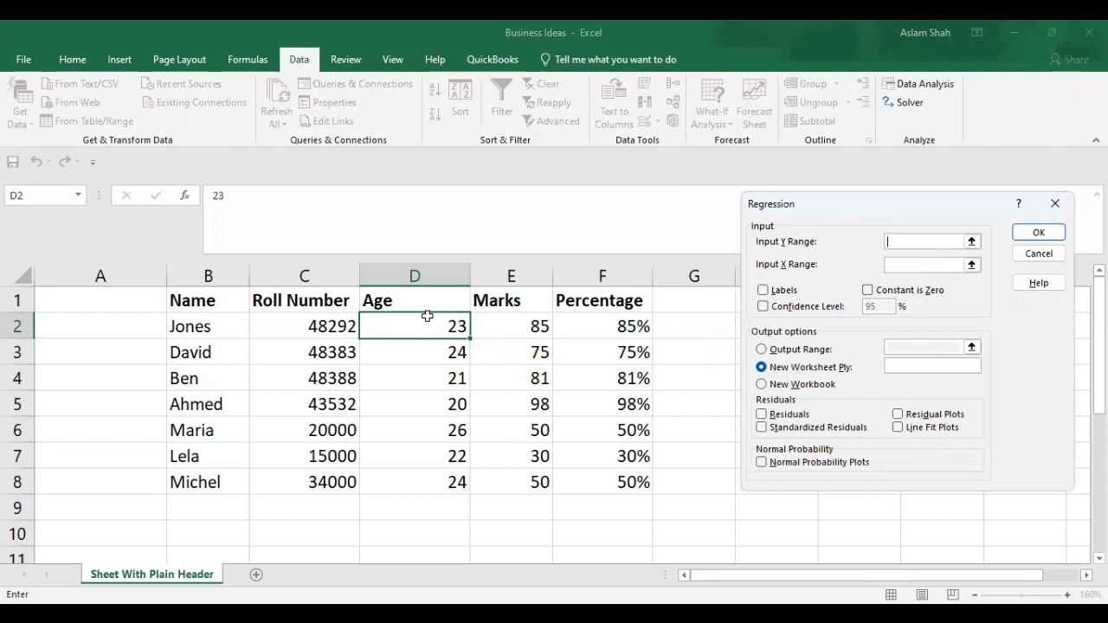
mouse_move(426, 301)
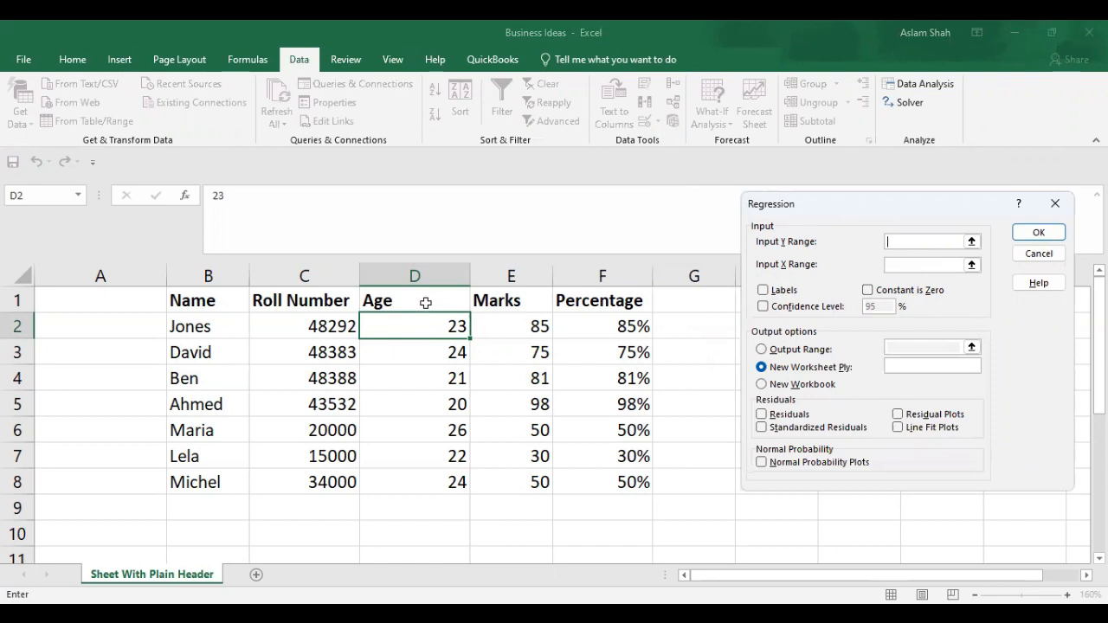
left_click(414, 301)
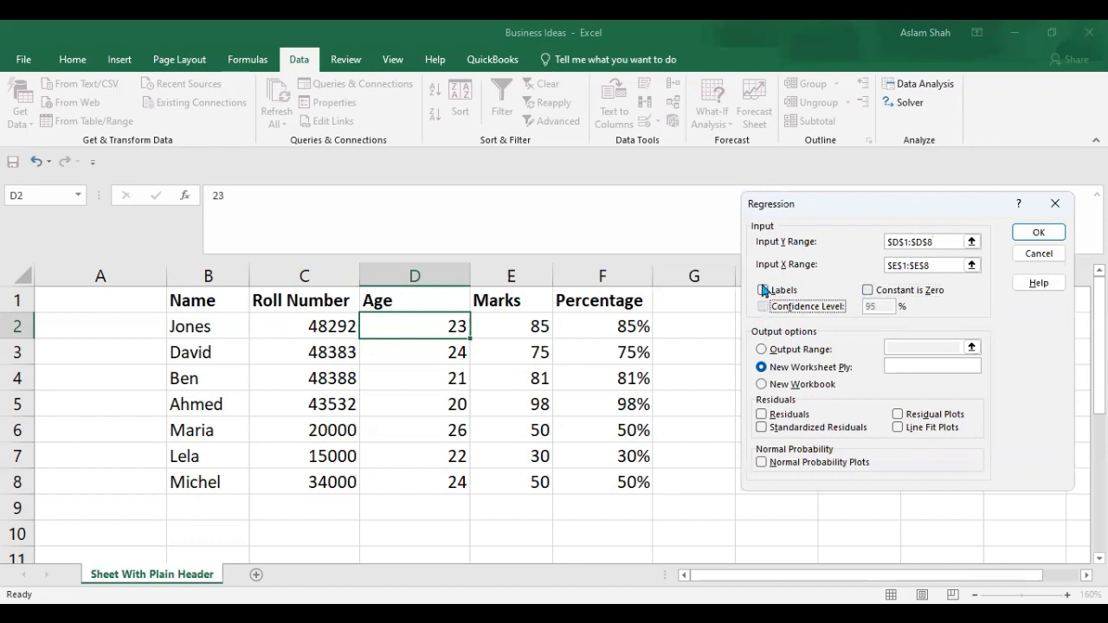
- Tick Labels, send output to new worksheet 'RegressionSheet' and run the regression
left_click(762, 291)
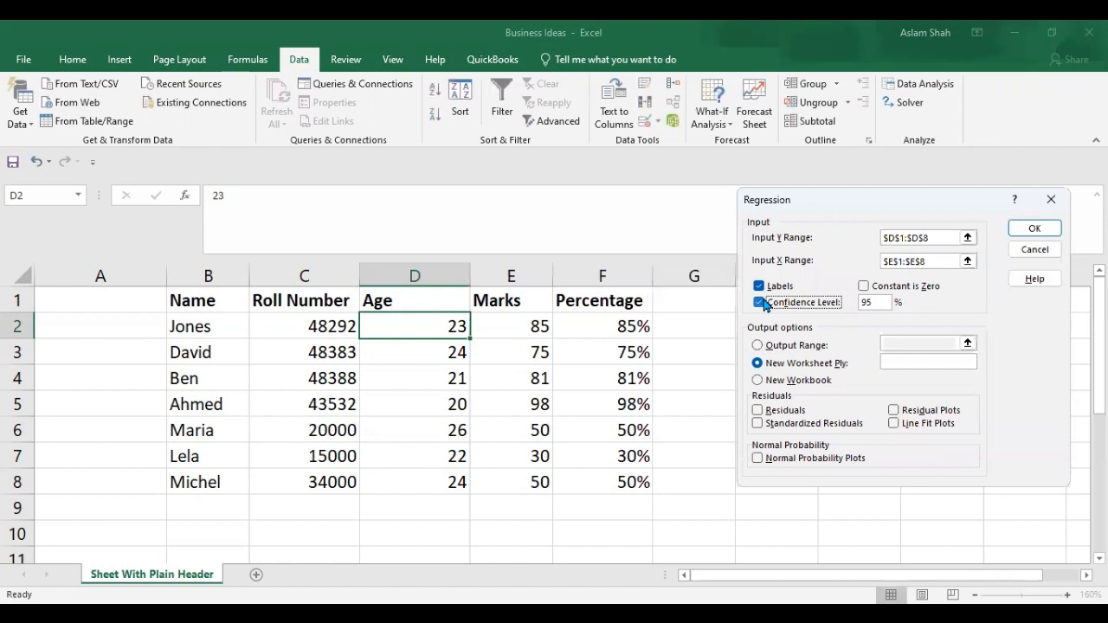
left_click(758, 301)
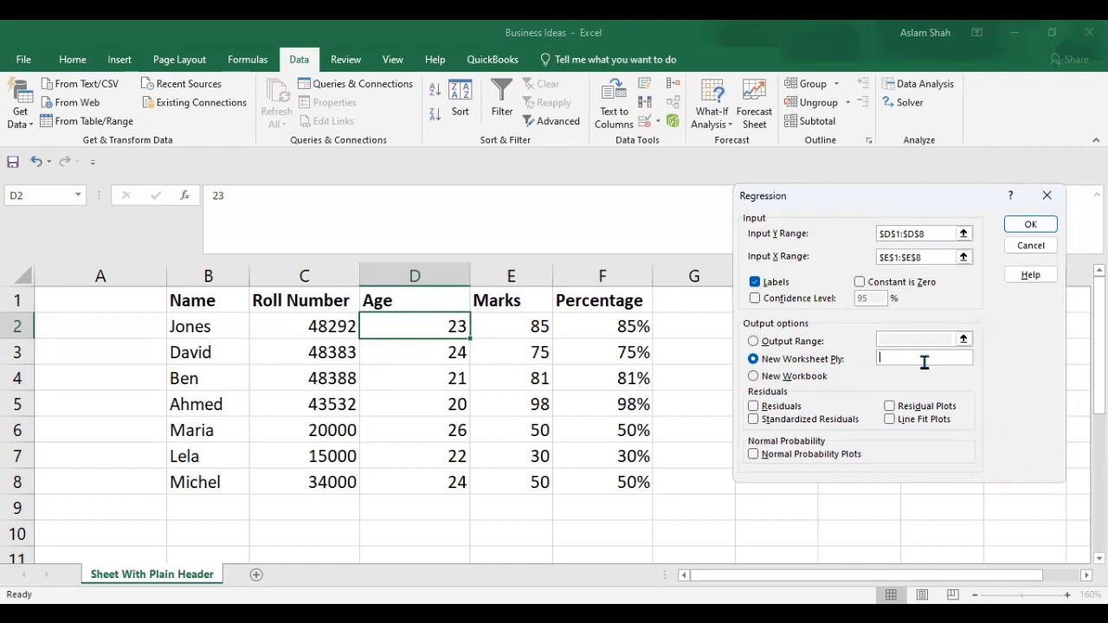
type("RegressionSheet")
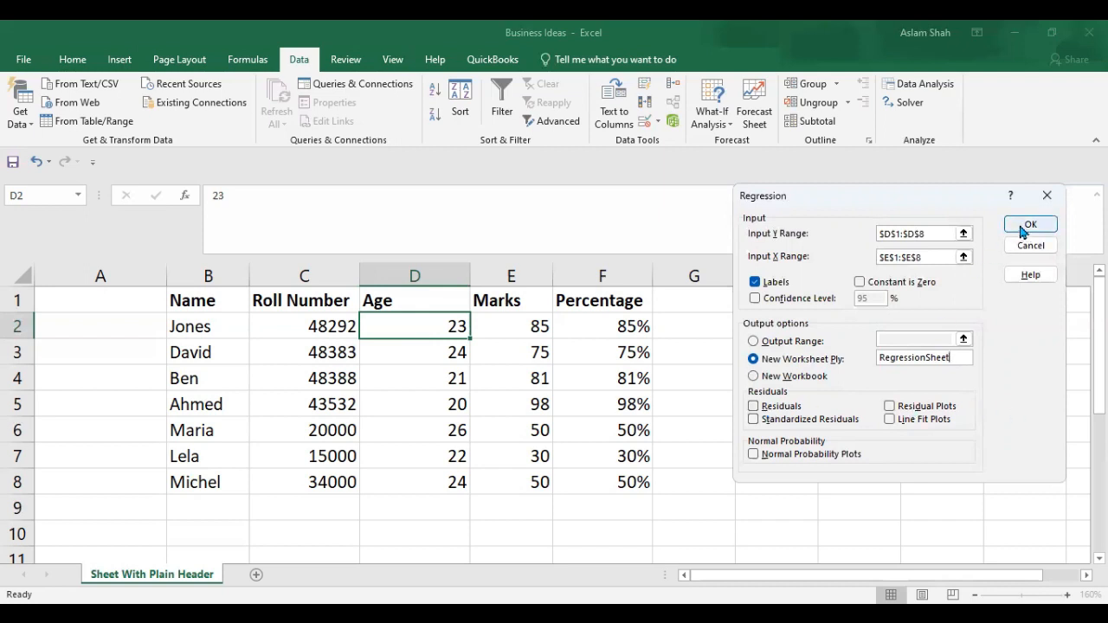
left_click(1030, 225)
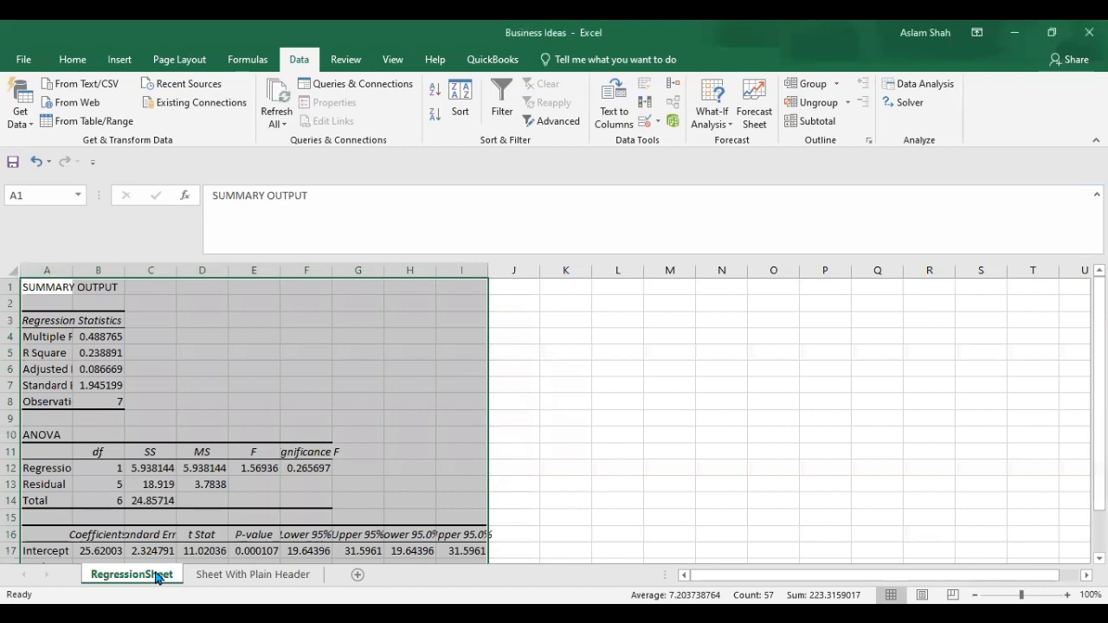
mouse_move(315, 578)
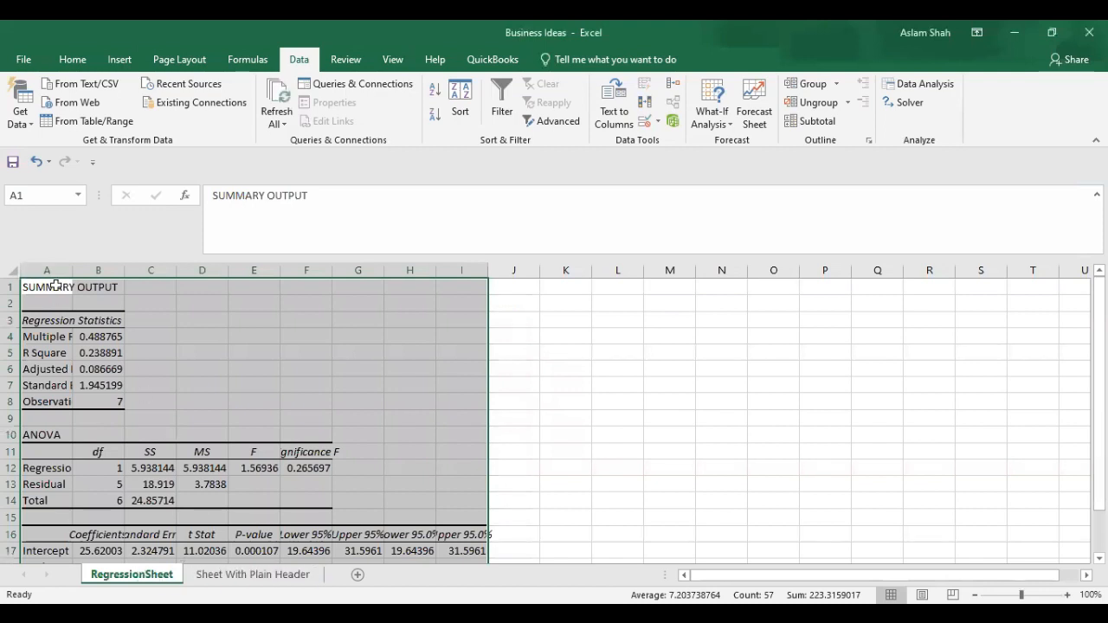
- Widen the SUMMARY OUTPUT columns so labels like Multiple R show in full
scroll("down", 3)
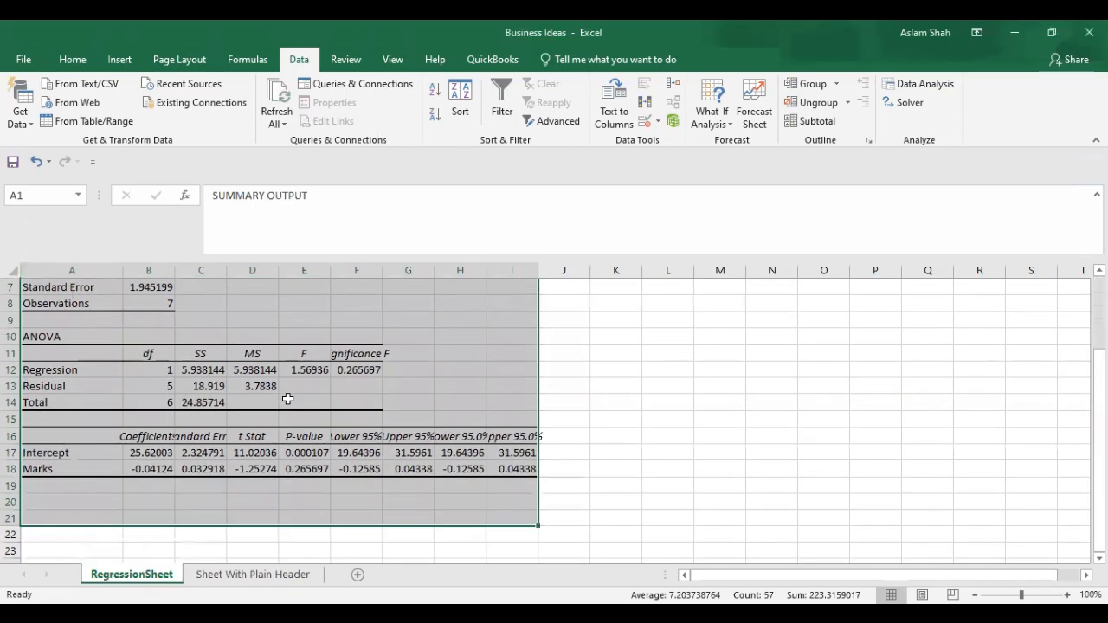
scroll("up", 3)
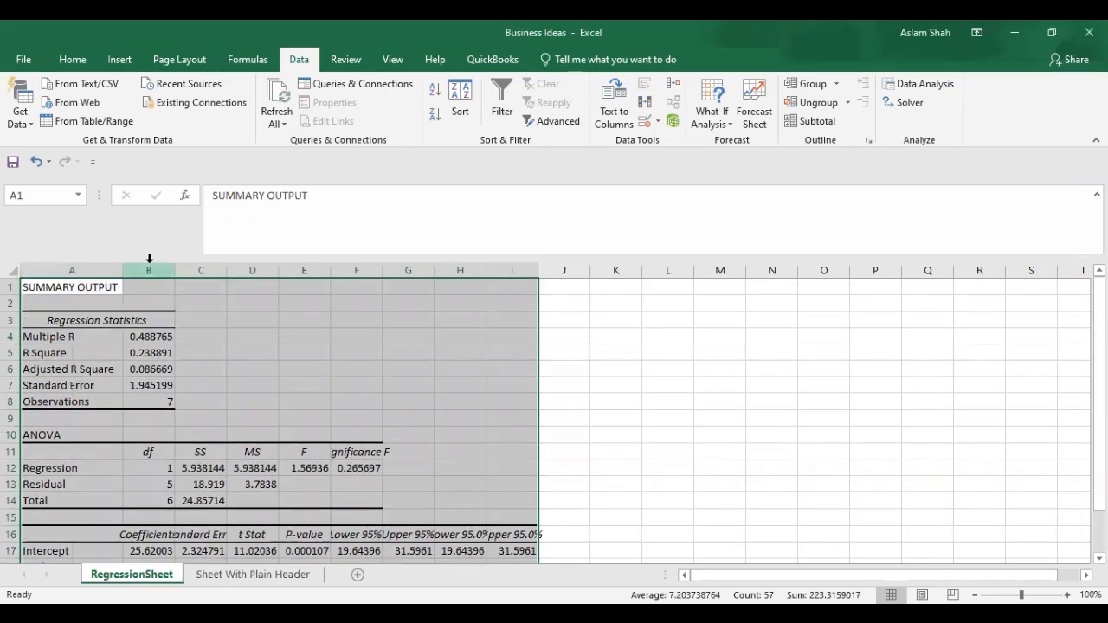
left_click_drag(173, 270, 194, 270)
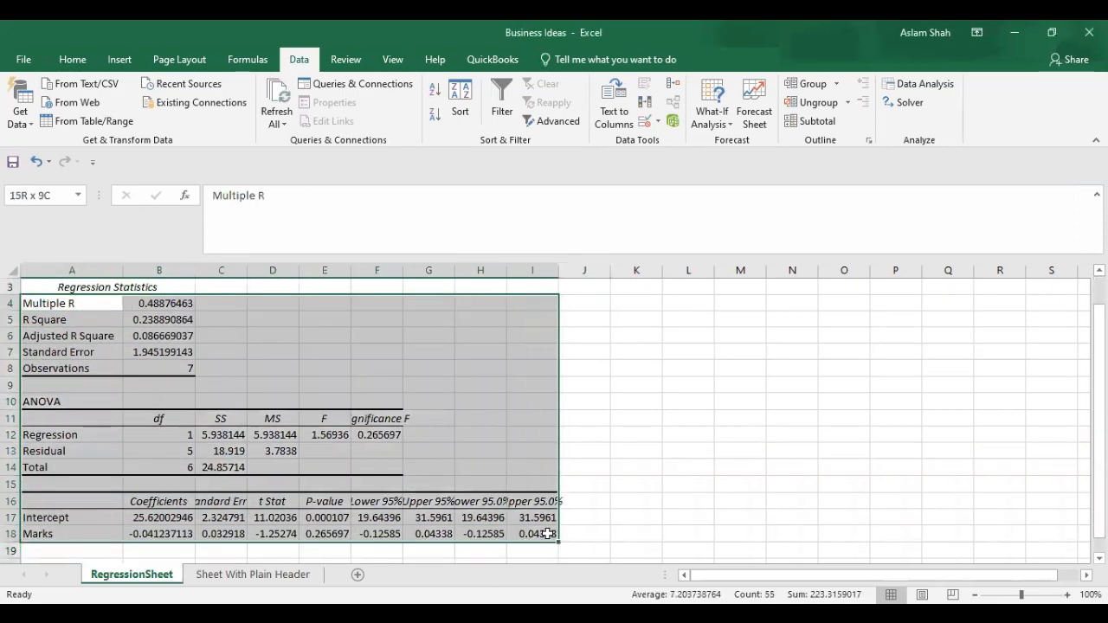
left_click(72, 303)
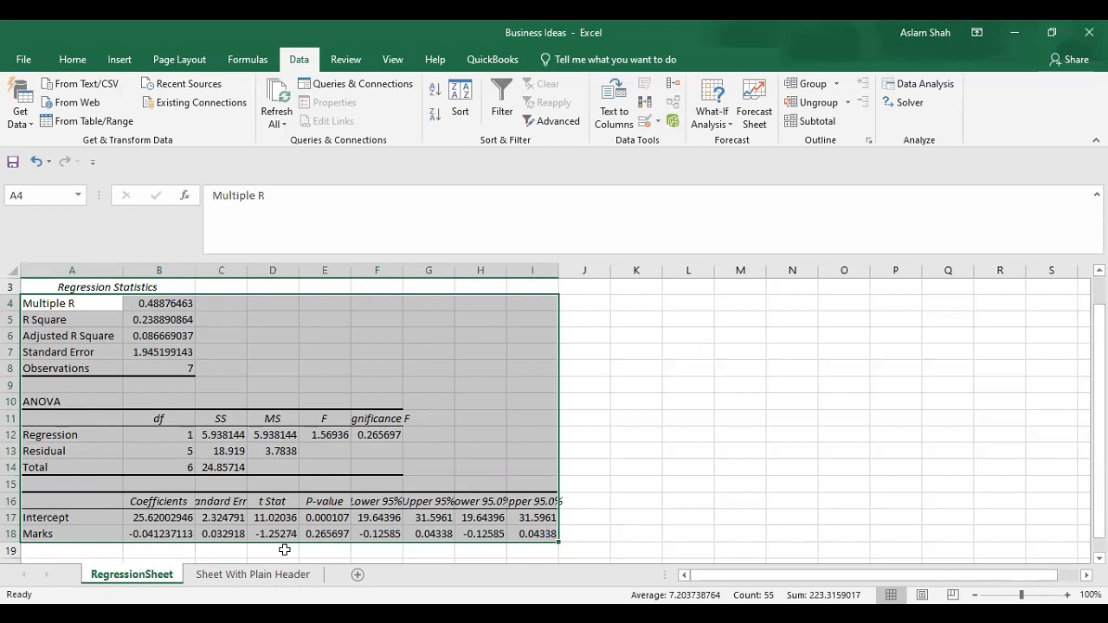
mouse_move(274, 383)
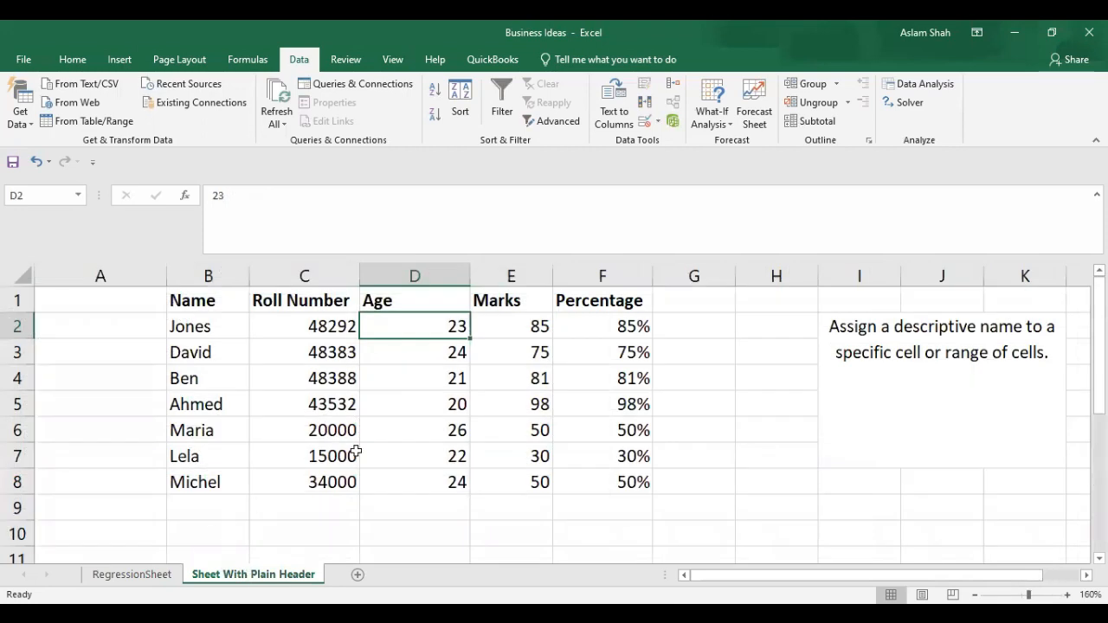
mouse_move(436, 350)
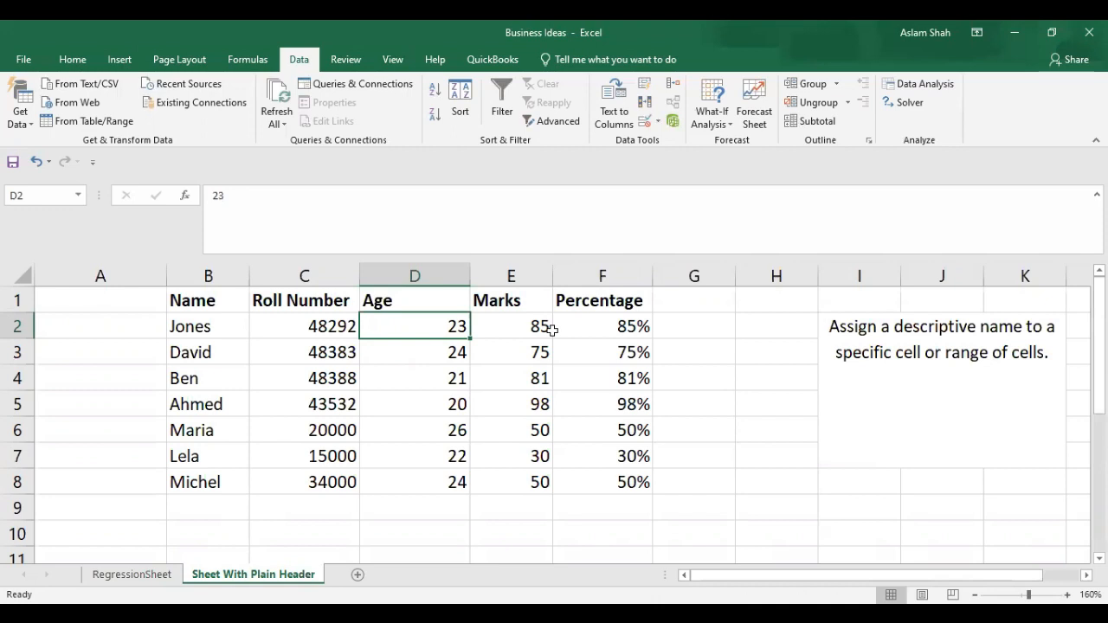
mouse_move(358, 343)
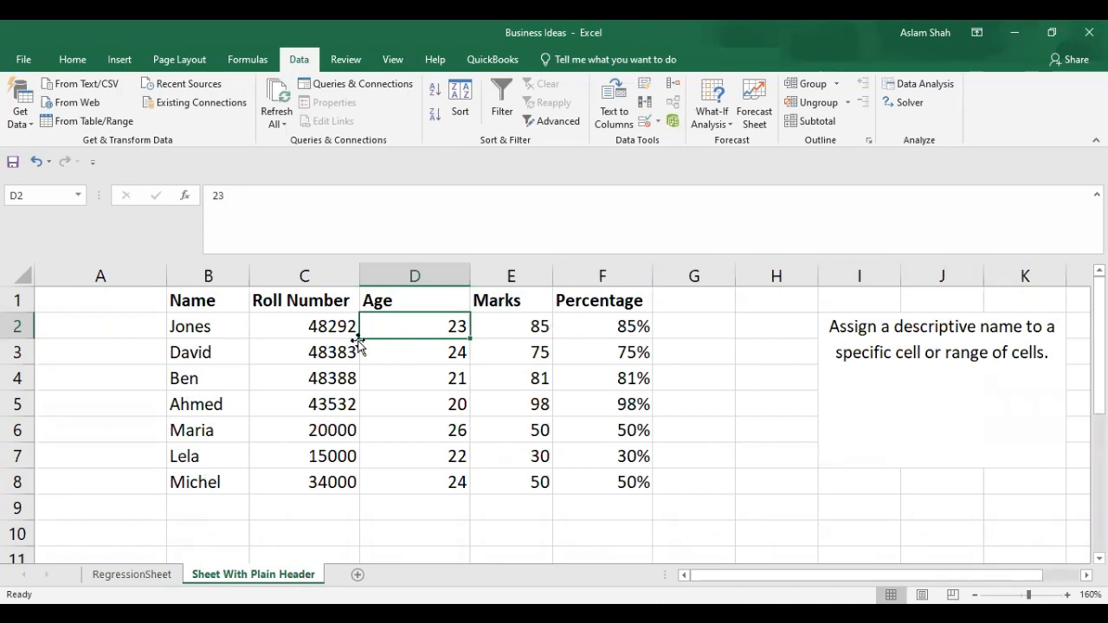
mouse_move(291, 323)
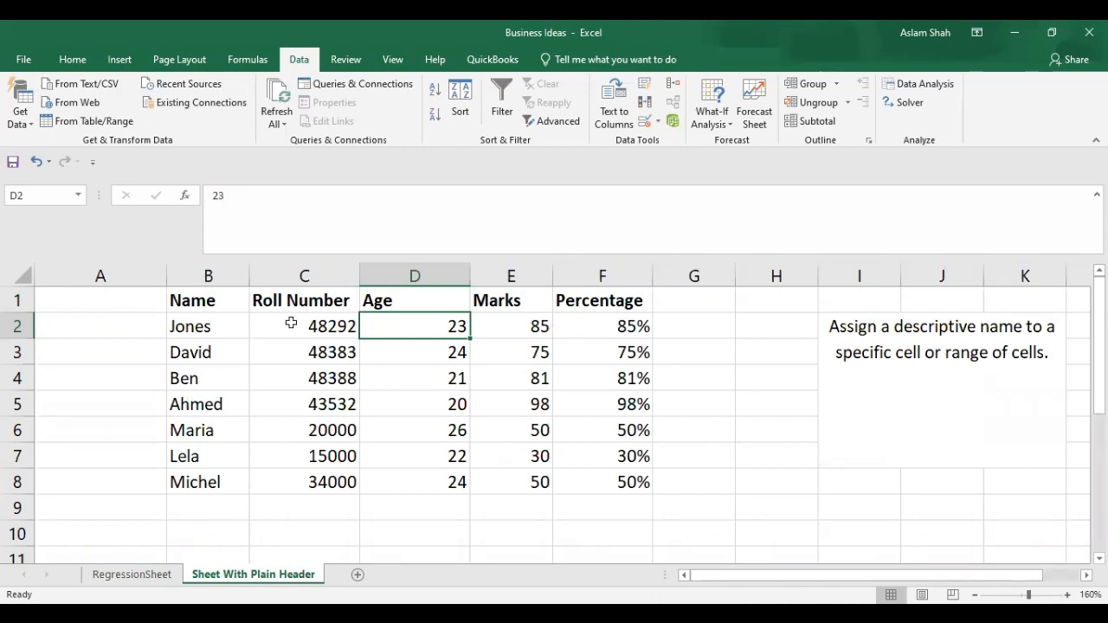
mouse_move(445, 329)
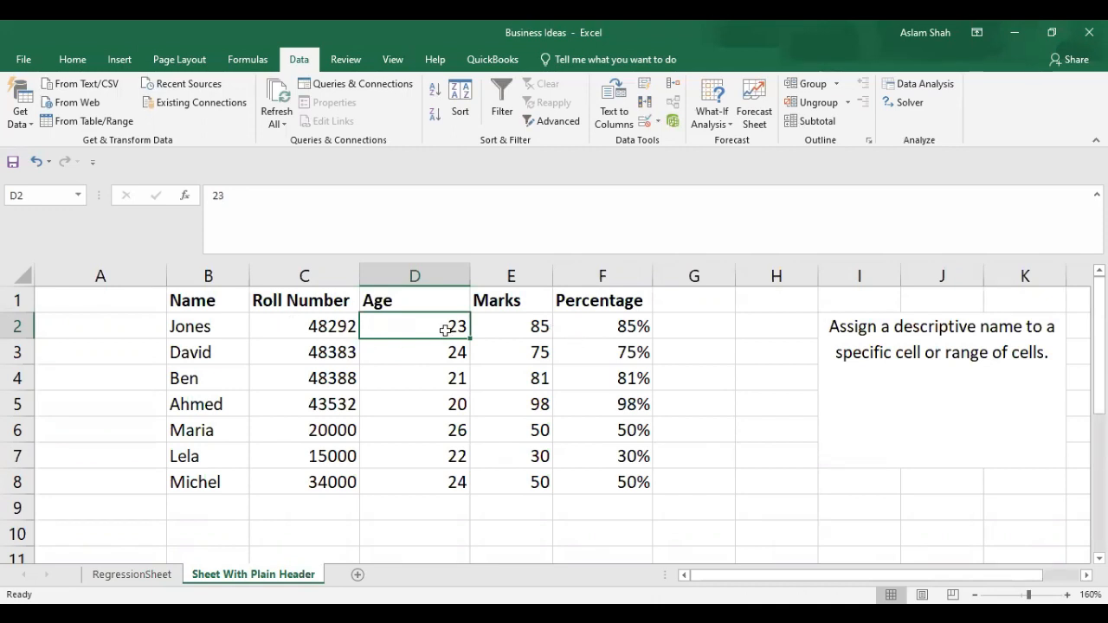
mouse_move(377, 305)
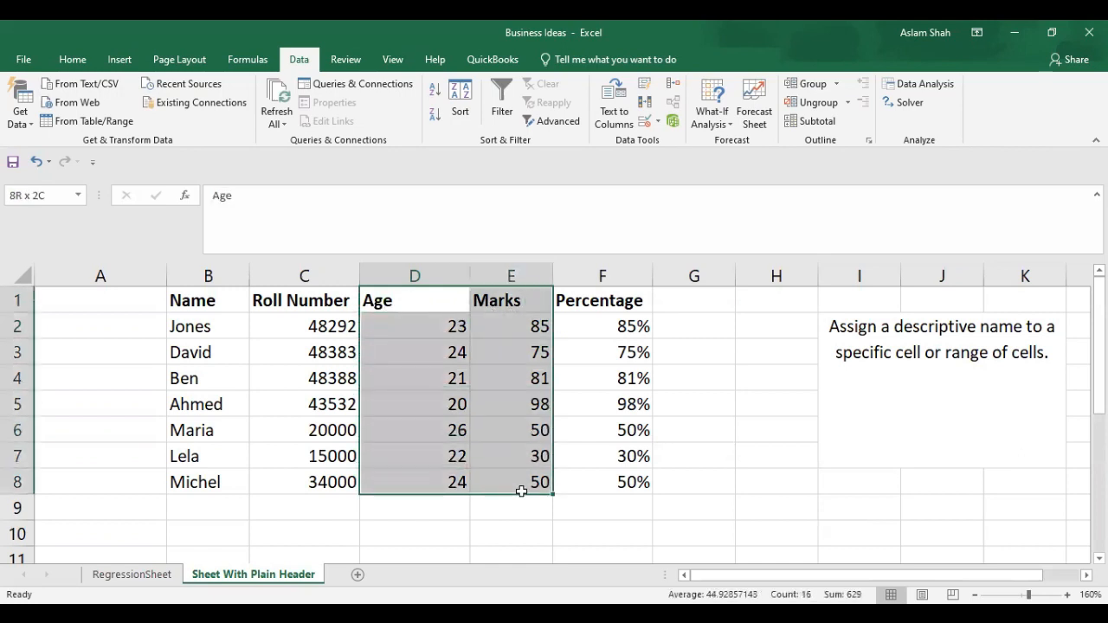
- Select the Age, Marks and Percentage columns of the student table in turn
left_click(510, 302)
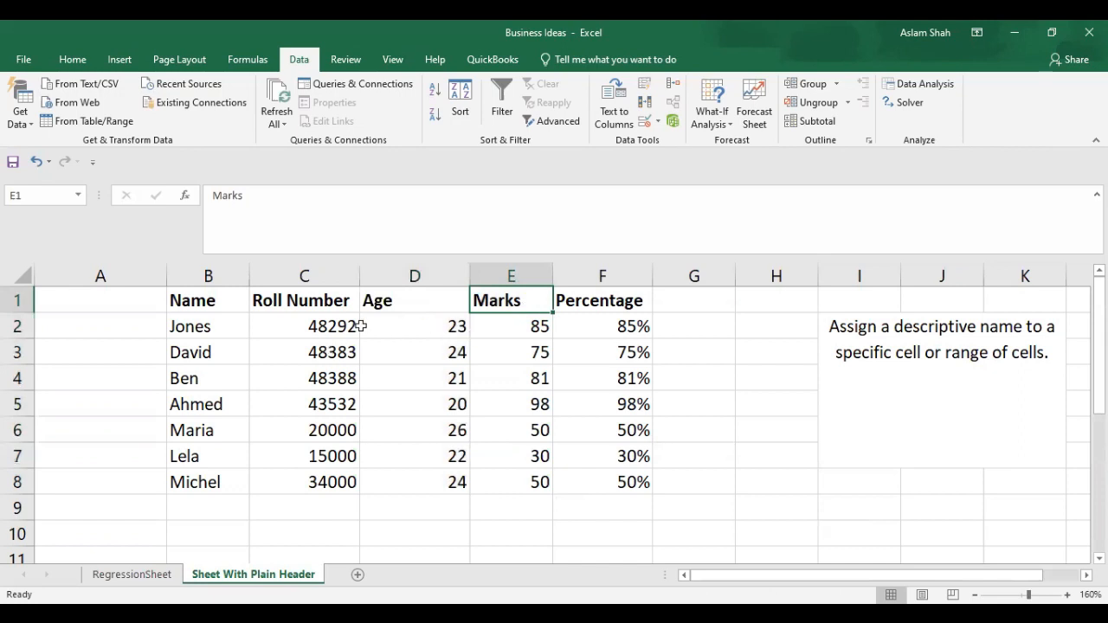
mouse_move(277, 300)
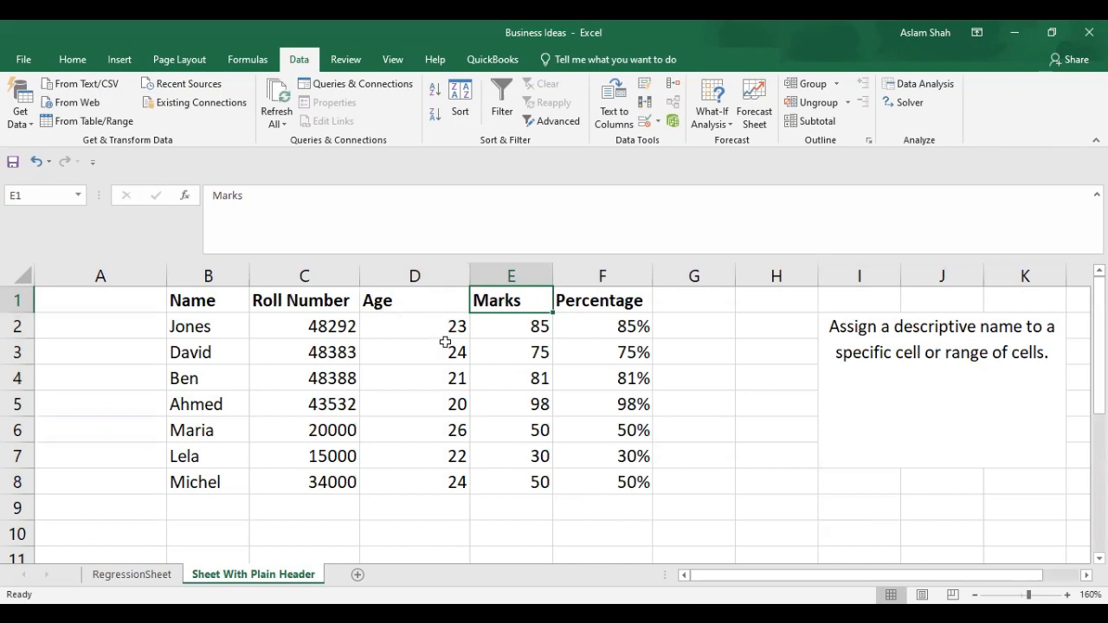
left_click(413, 301)
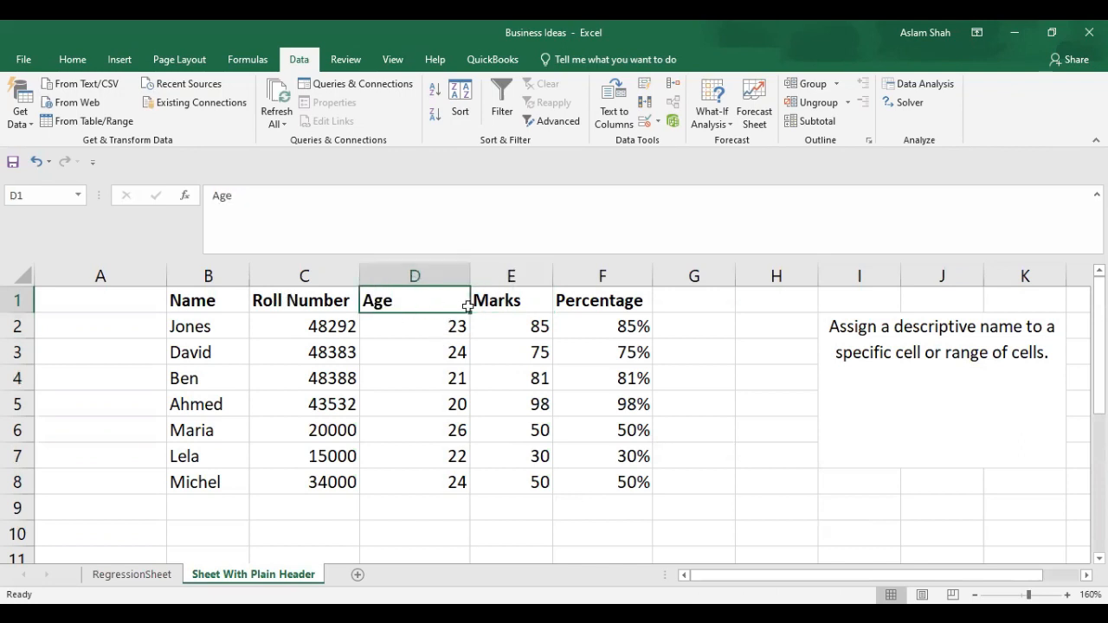
left_click(511, 325)
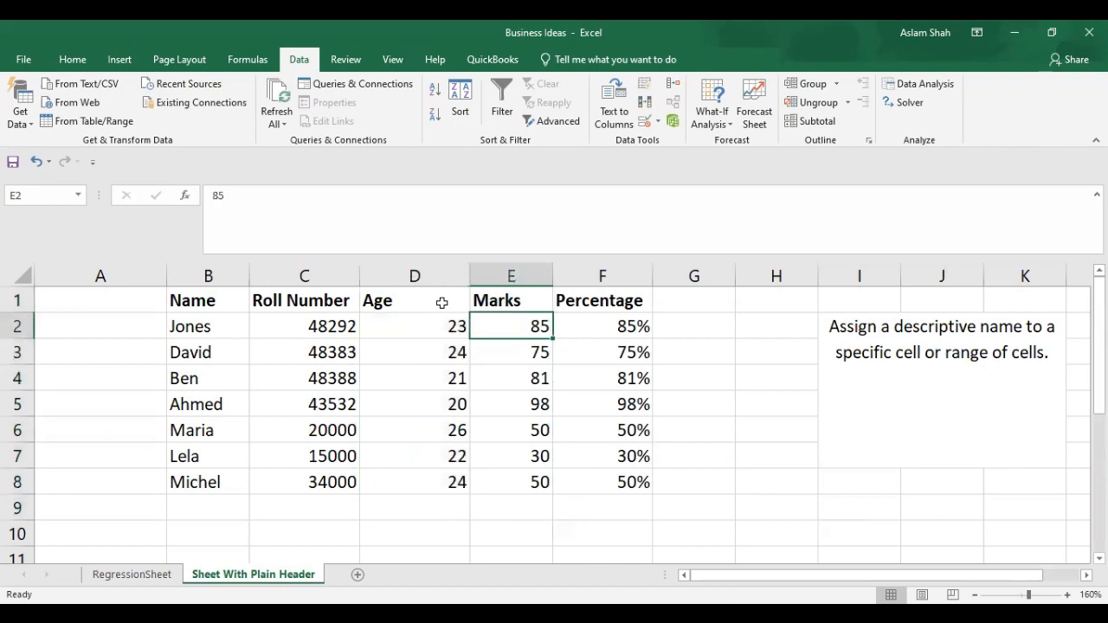
left_click(414, 275)
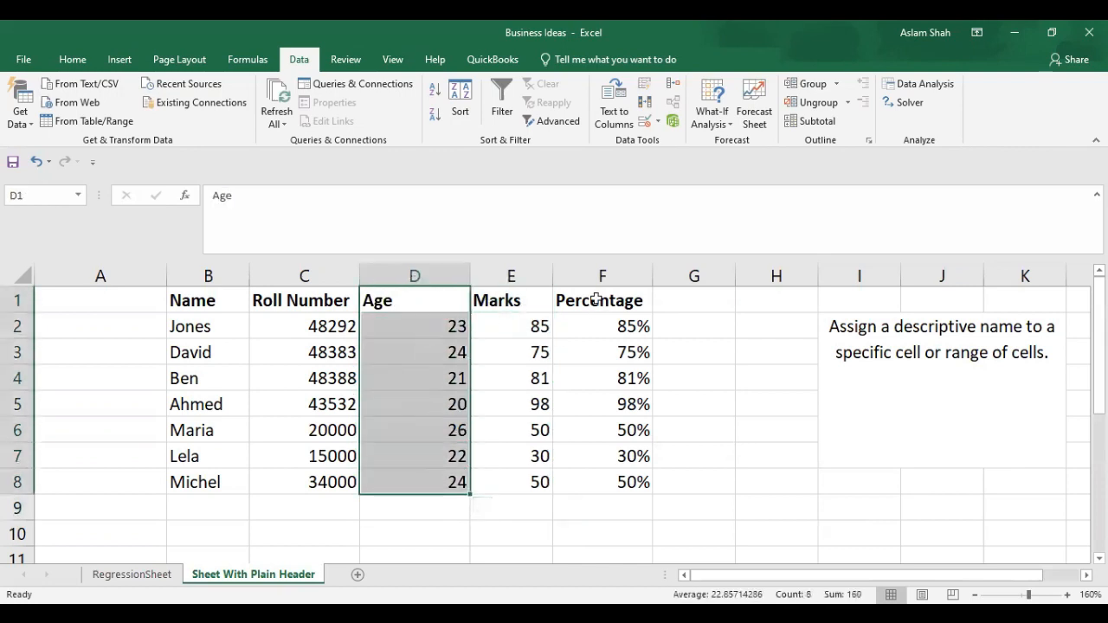
left_click(599, 299)
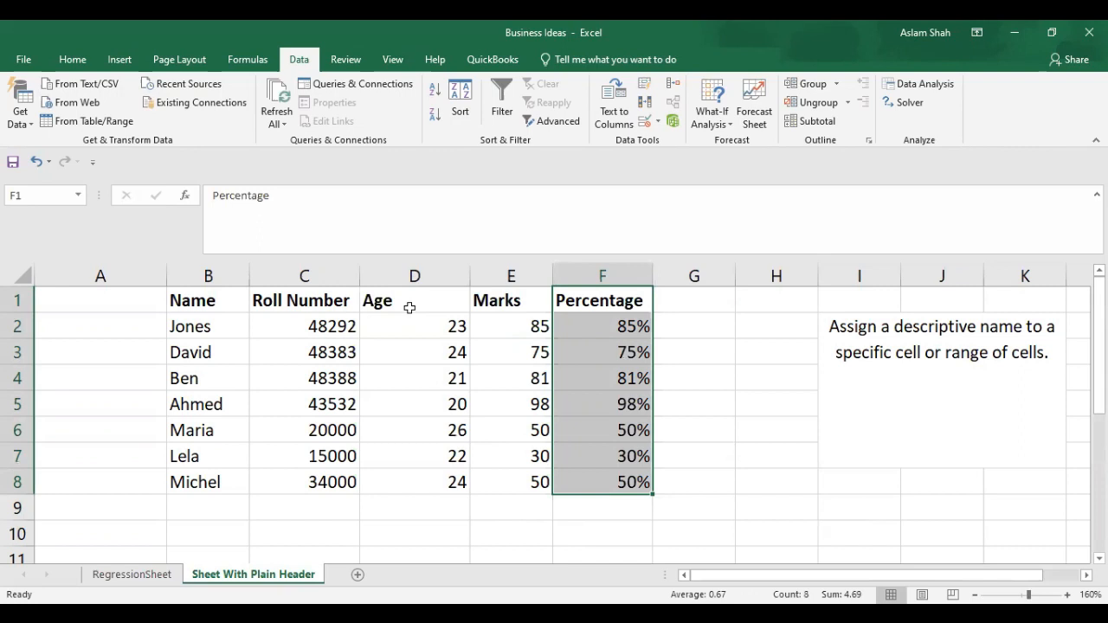
left_click(415, 301)
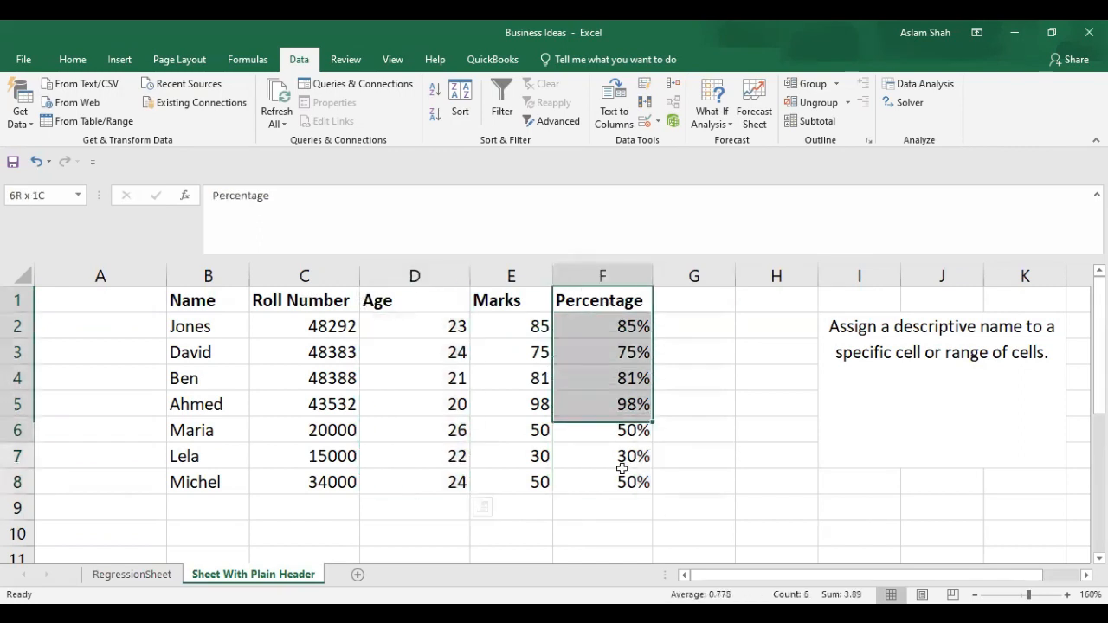
left_click(510, 276)
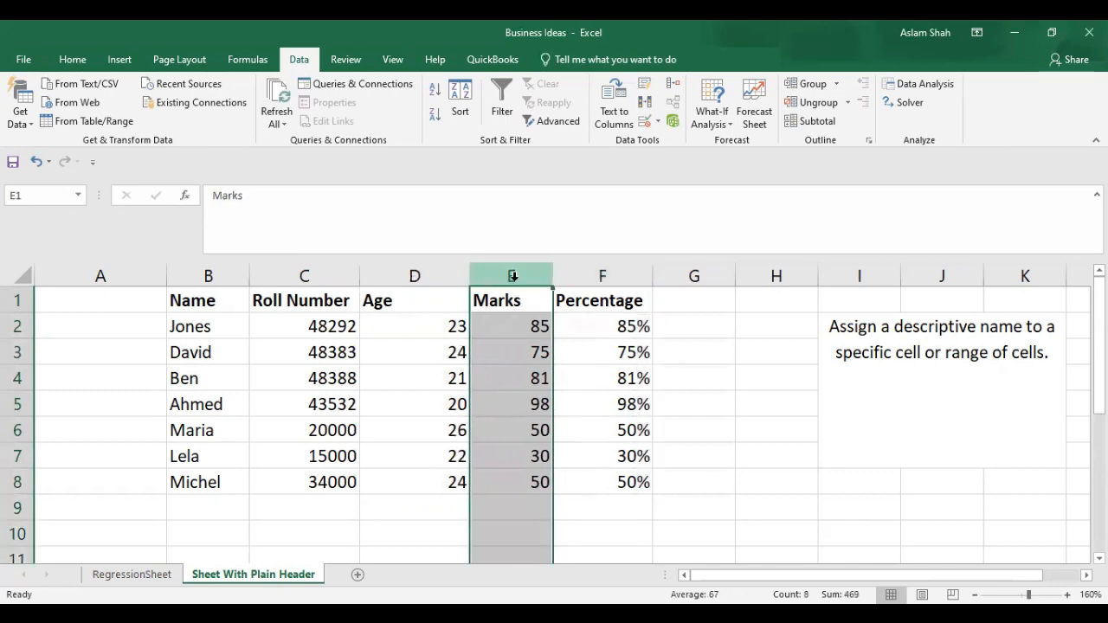